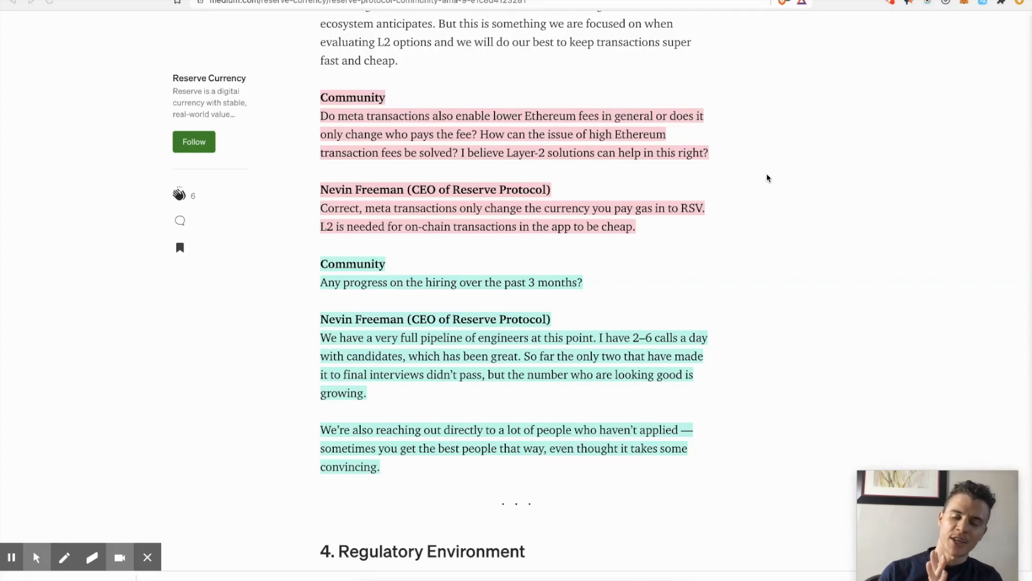
{"action": "scroll", "scroll_direction": "down", "scroll_amount": 3}
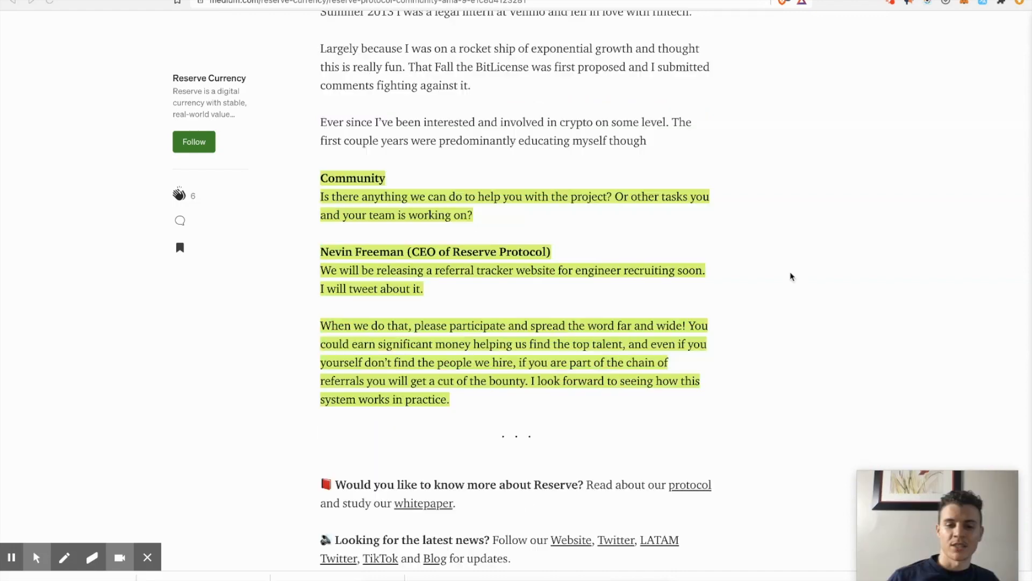
{"action": "scroll", "scroll_direction": "up", "scroll_amount": 3}
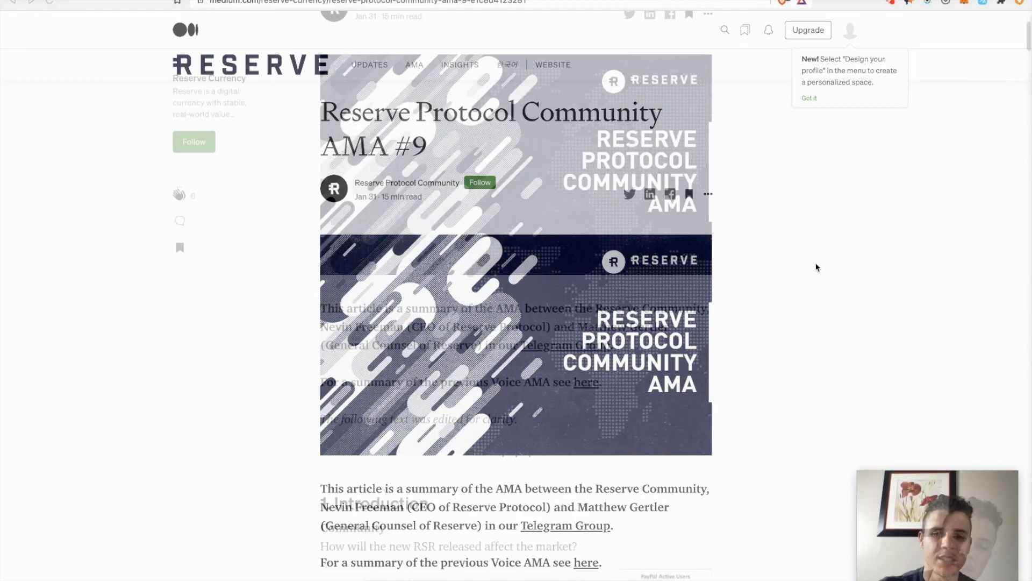
{"action": "scroll", "scroll_direction": "down", "scroll_amount": 3}
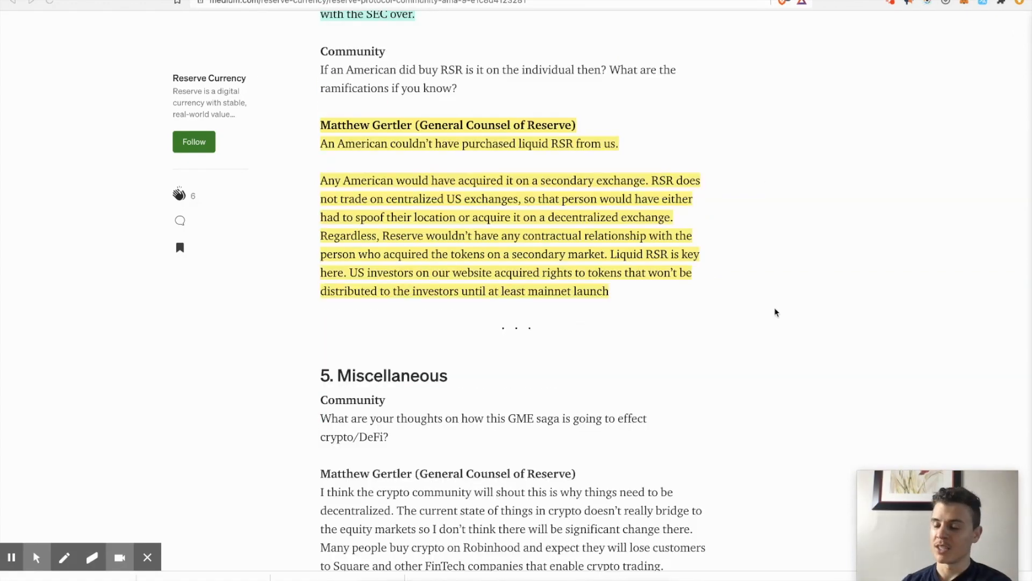
{"action": "scroll", "scroll_direction": "down", "scroll_amount": 3}
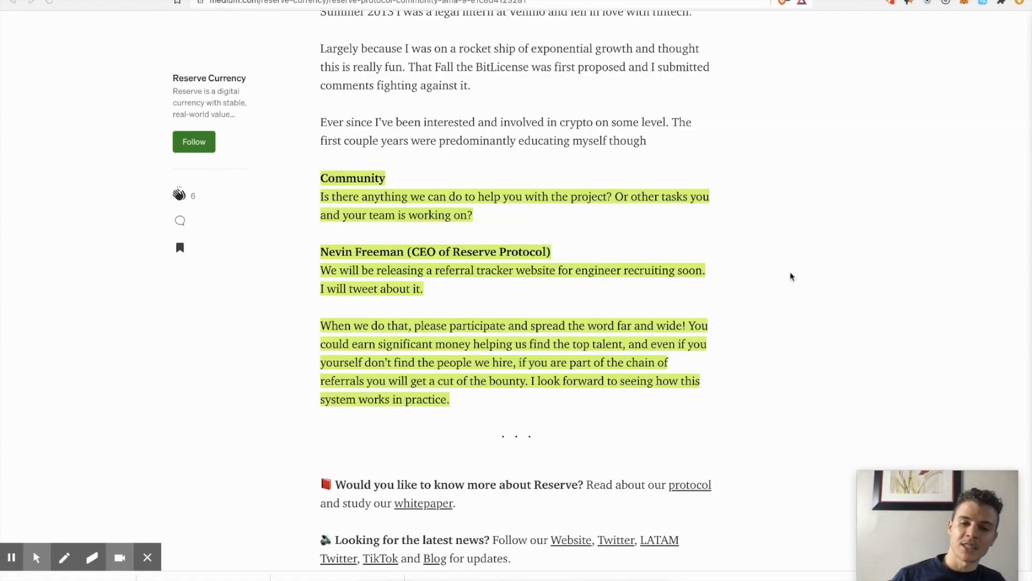
{"action": "scroll", "scroll_direction": "down", "scroll_amount": 3}
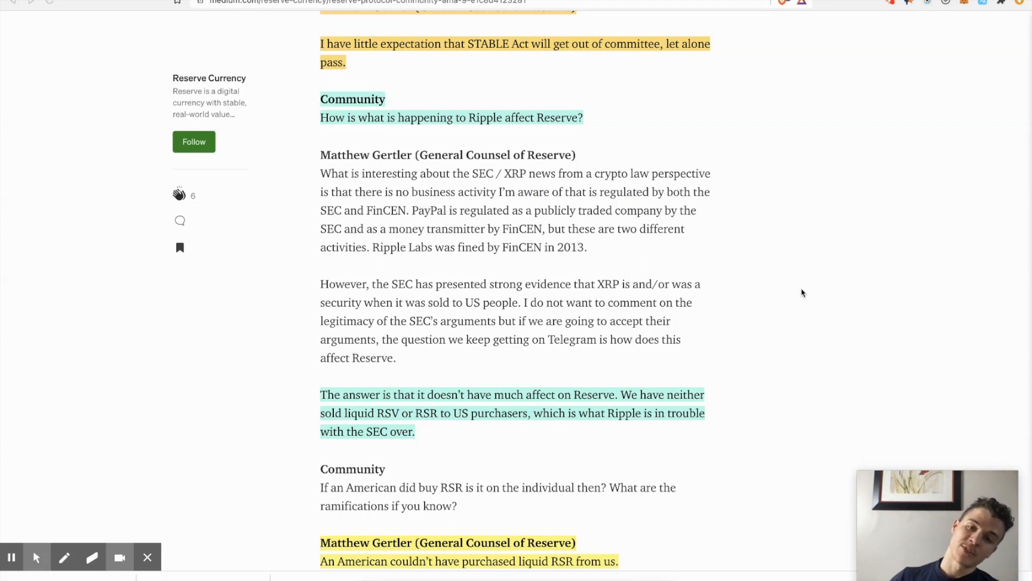